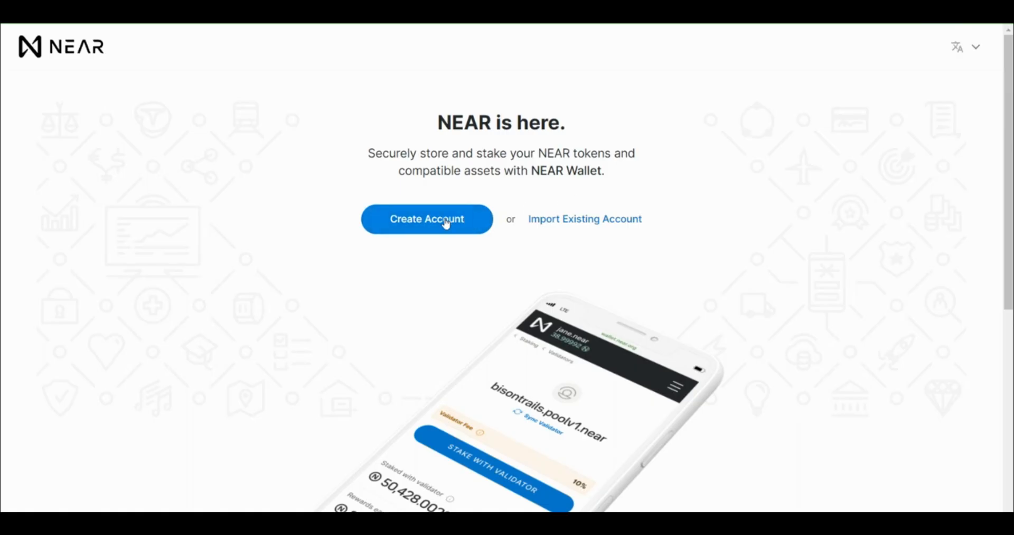
# - Reserve kkay.near as the new wallet's account ID
pyautogui.click(426, 219)
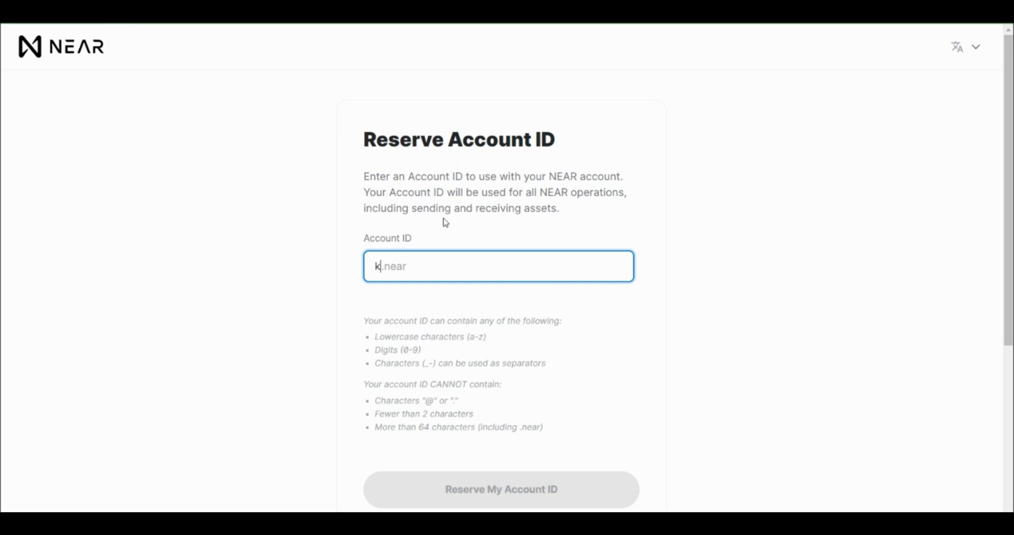
pyautogui.write('kay')
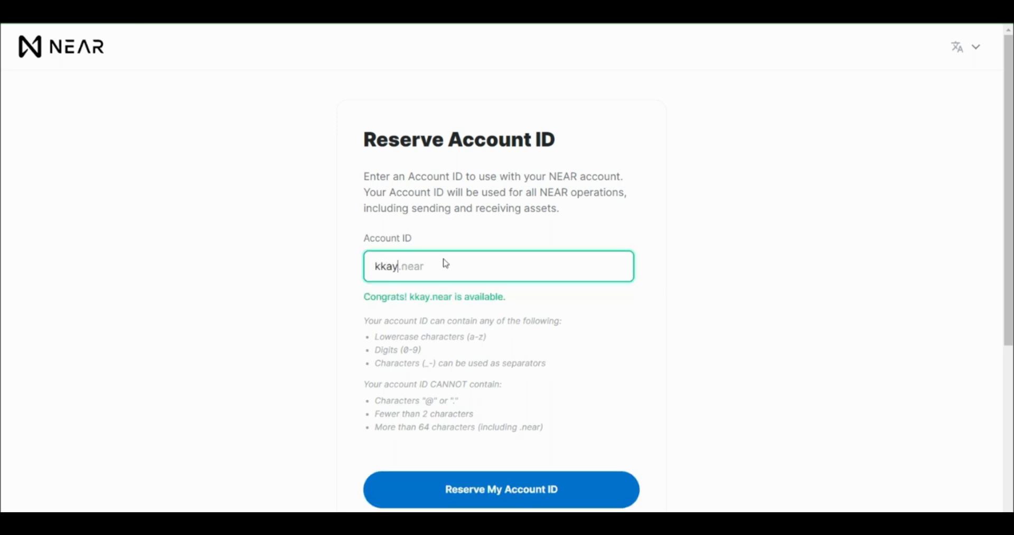
pyautogui.click(501, 489)
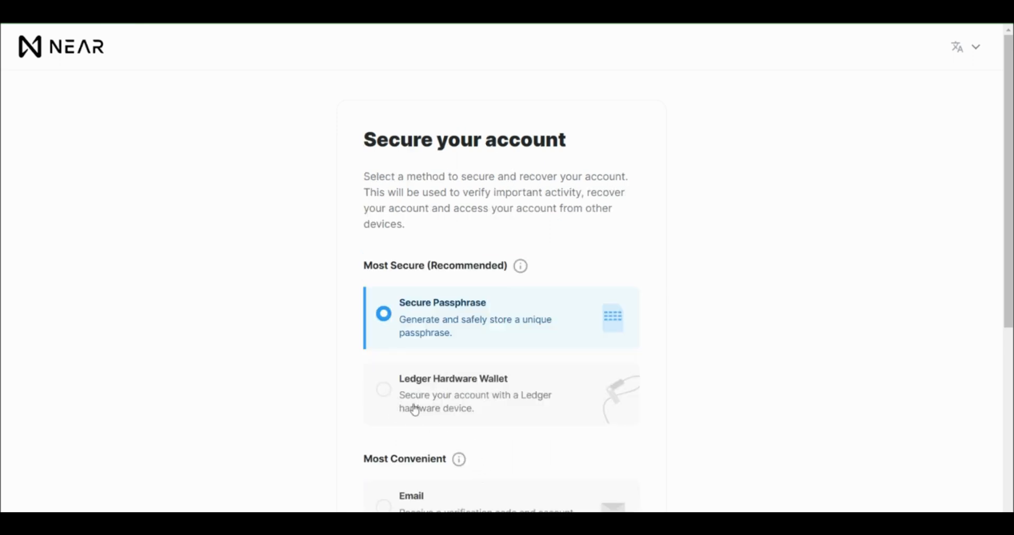
# - Pick a security method, dismiss the release notes, and view the account's balances
pyautogui.scroll(-3)
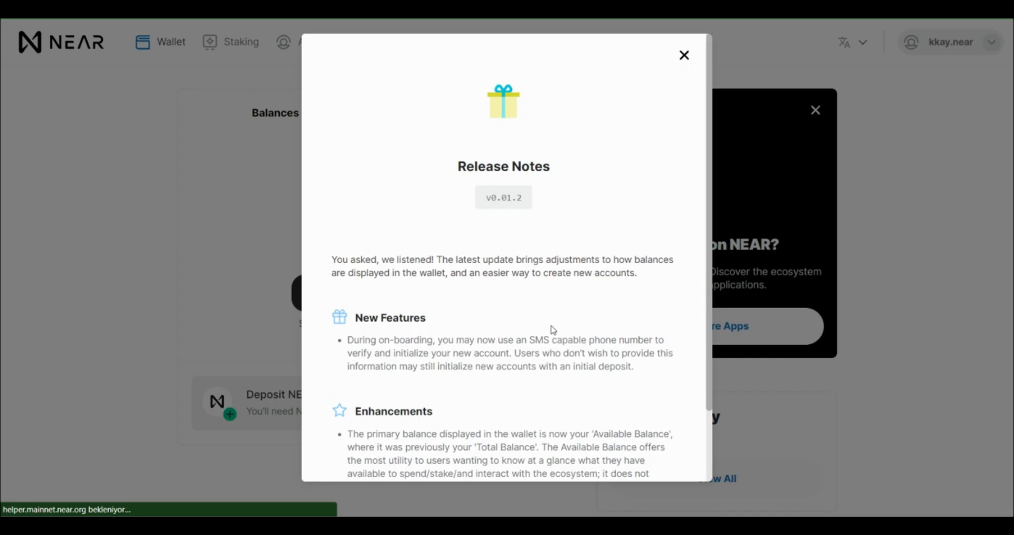
pyautogui.click(684, 55)
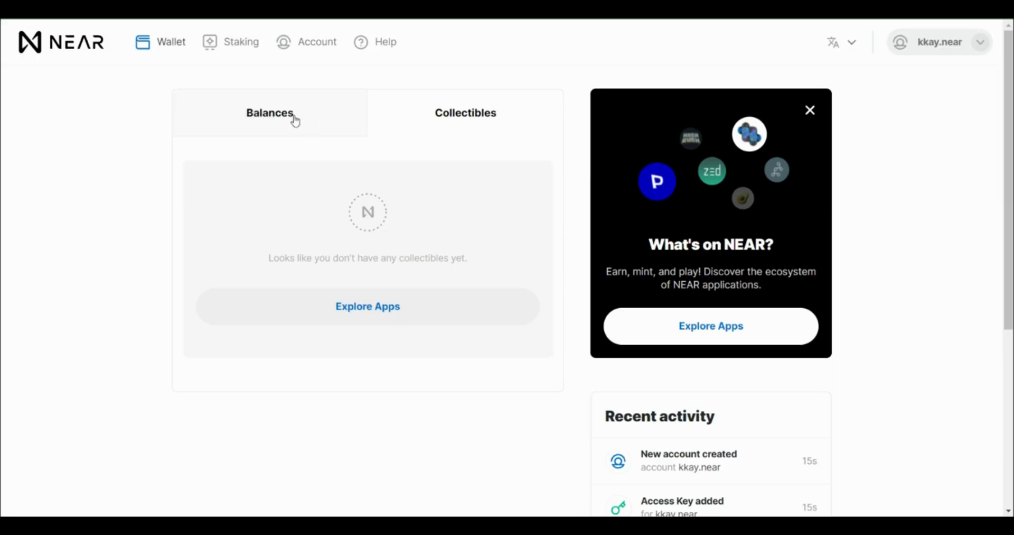
pyautogui.click(269, 113)
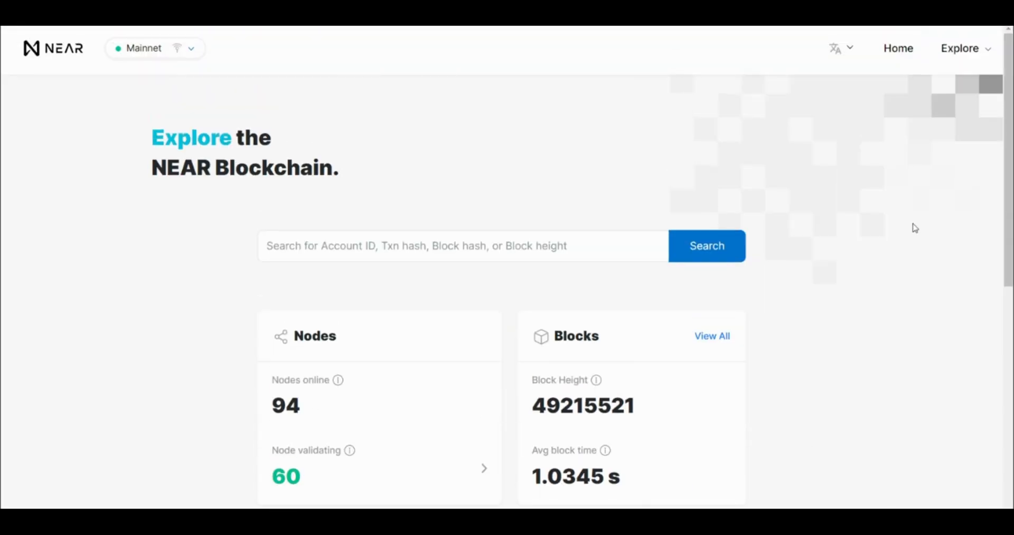
pyautogui.moveTo(403, 183)
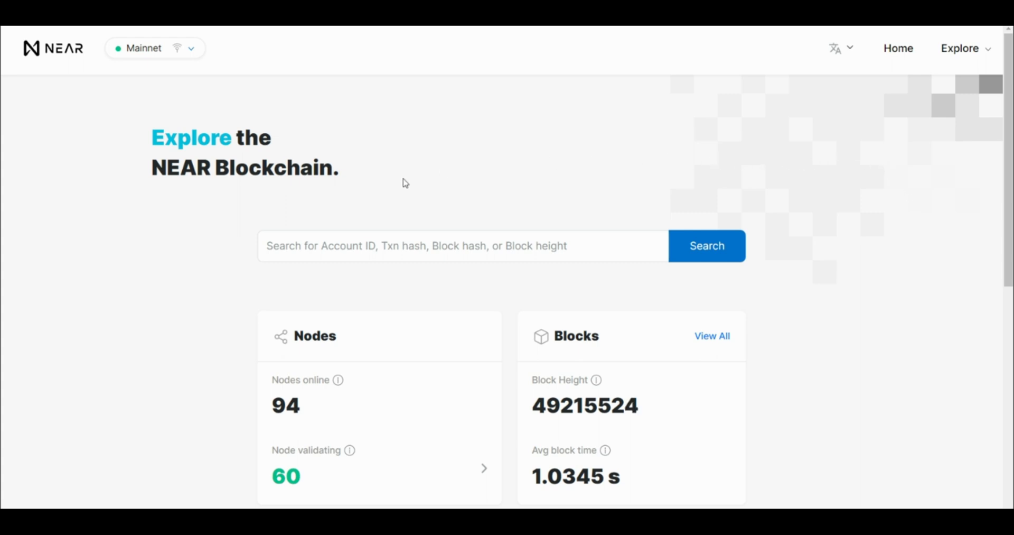
pyautogui.moveTo(286, 277)
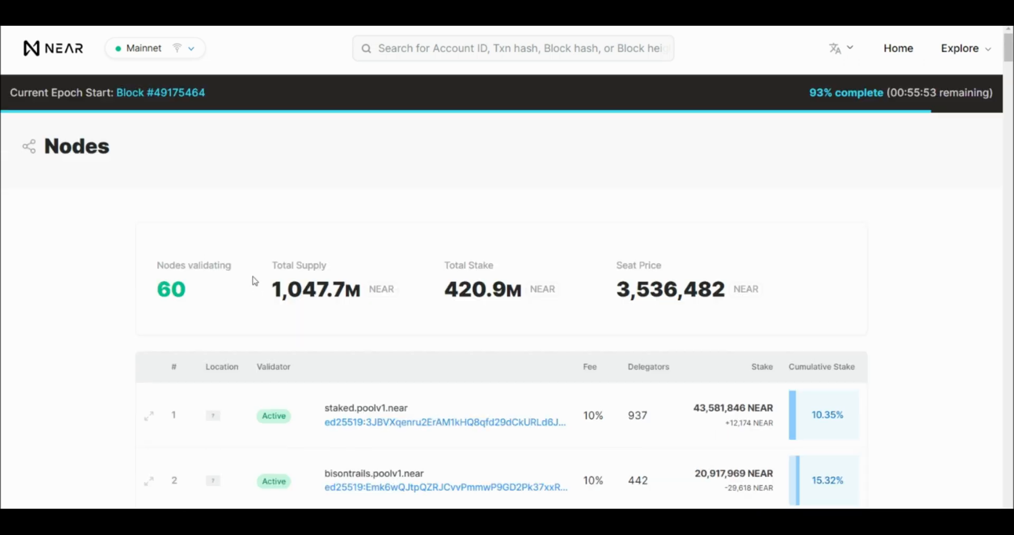
pyautogui.moveTo(477, 241)
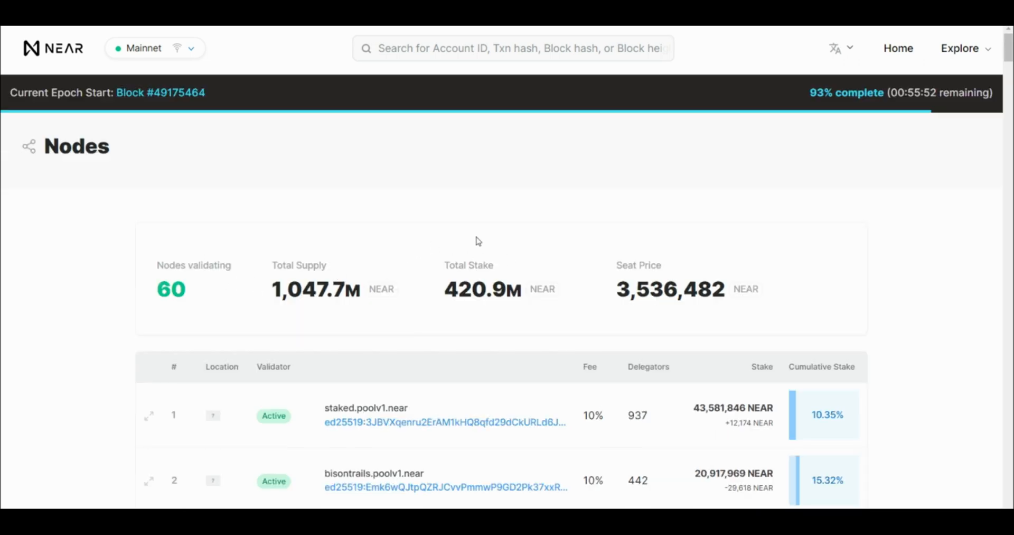